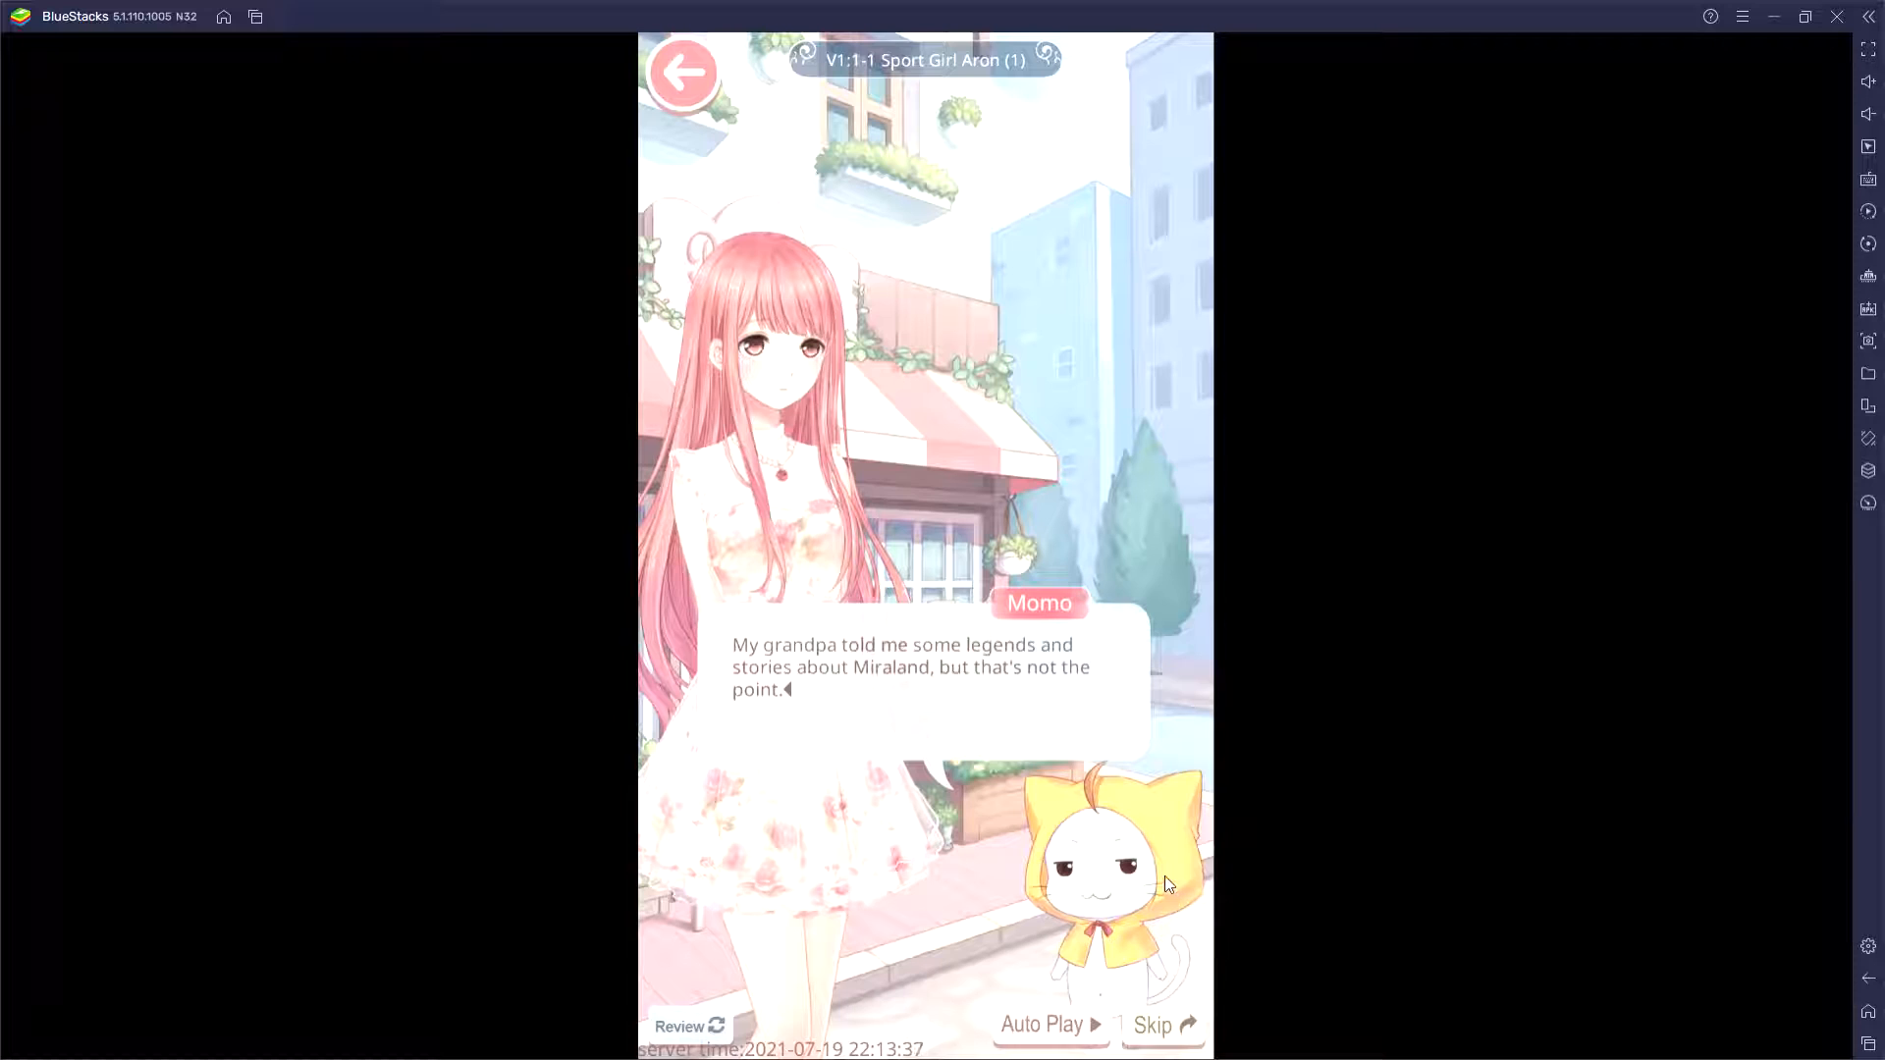
mouse_move(1223, 720)
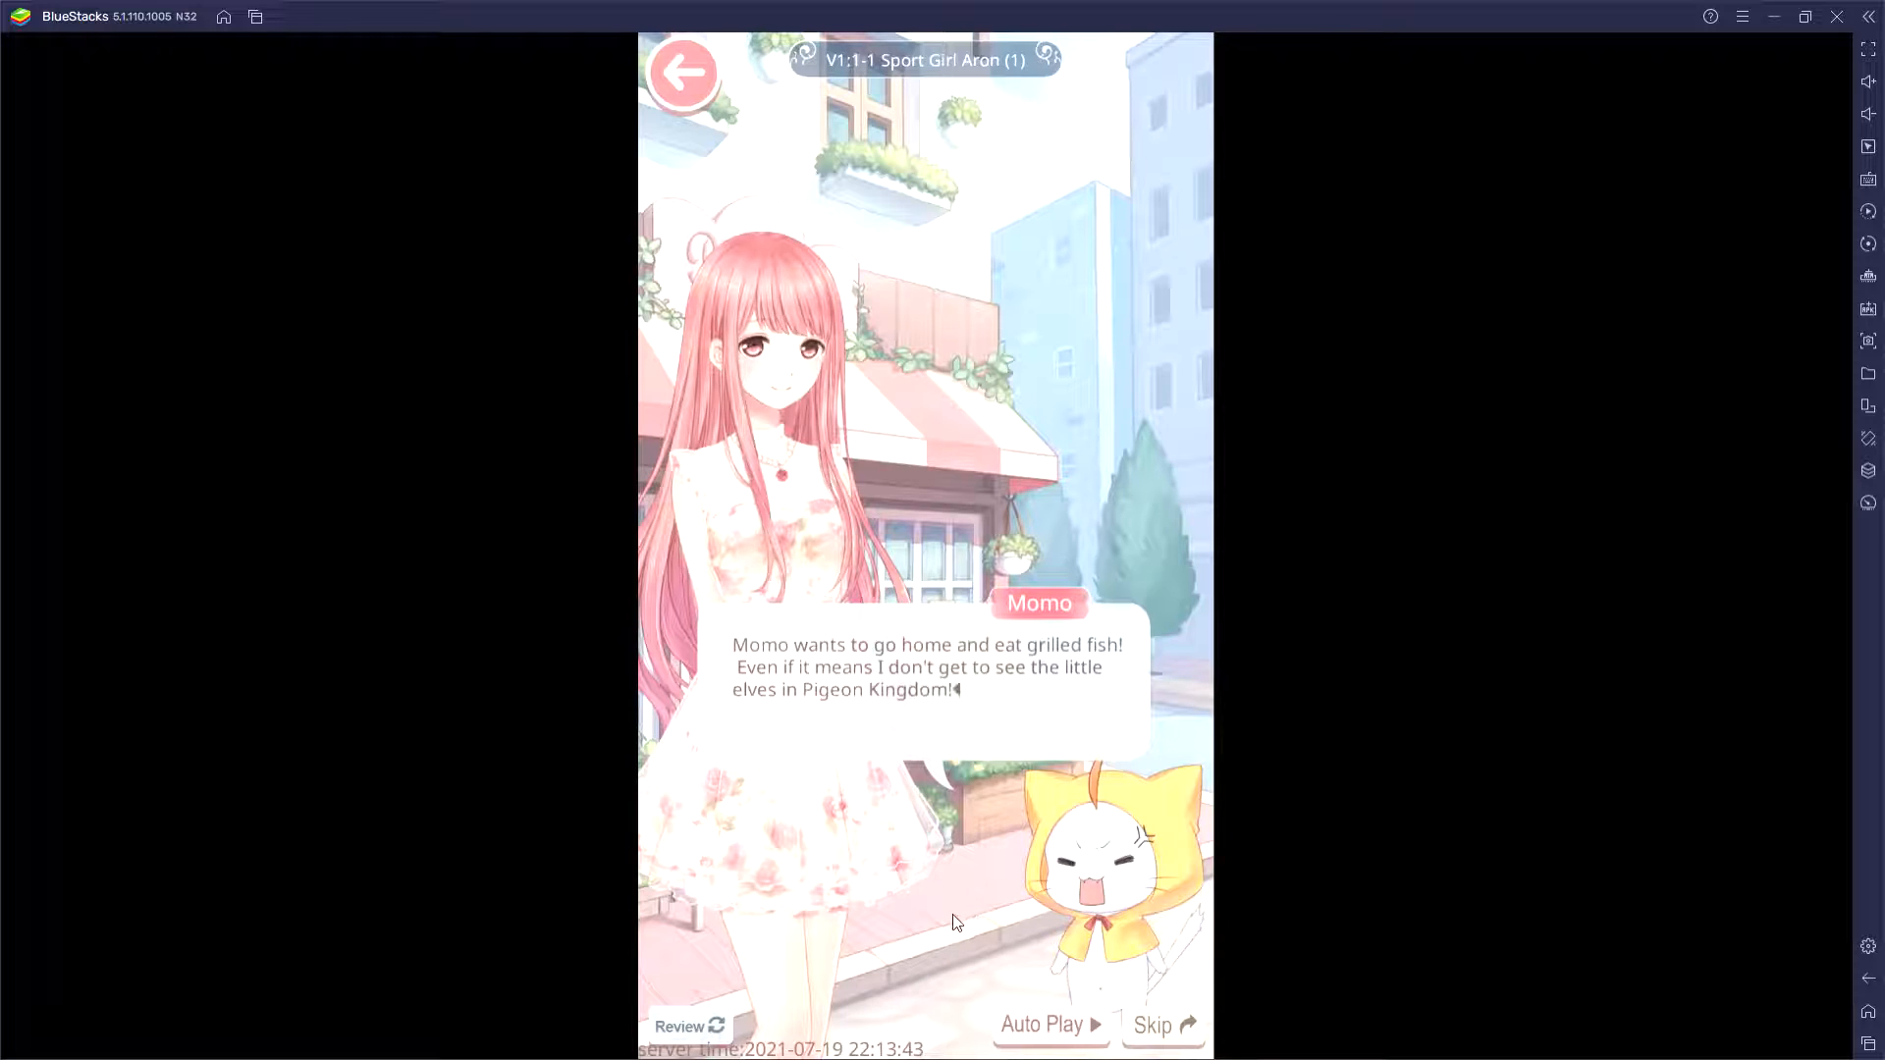
mouse_move(941, 960)
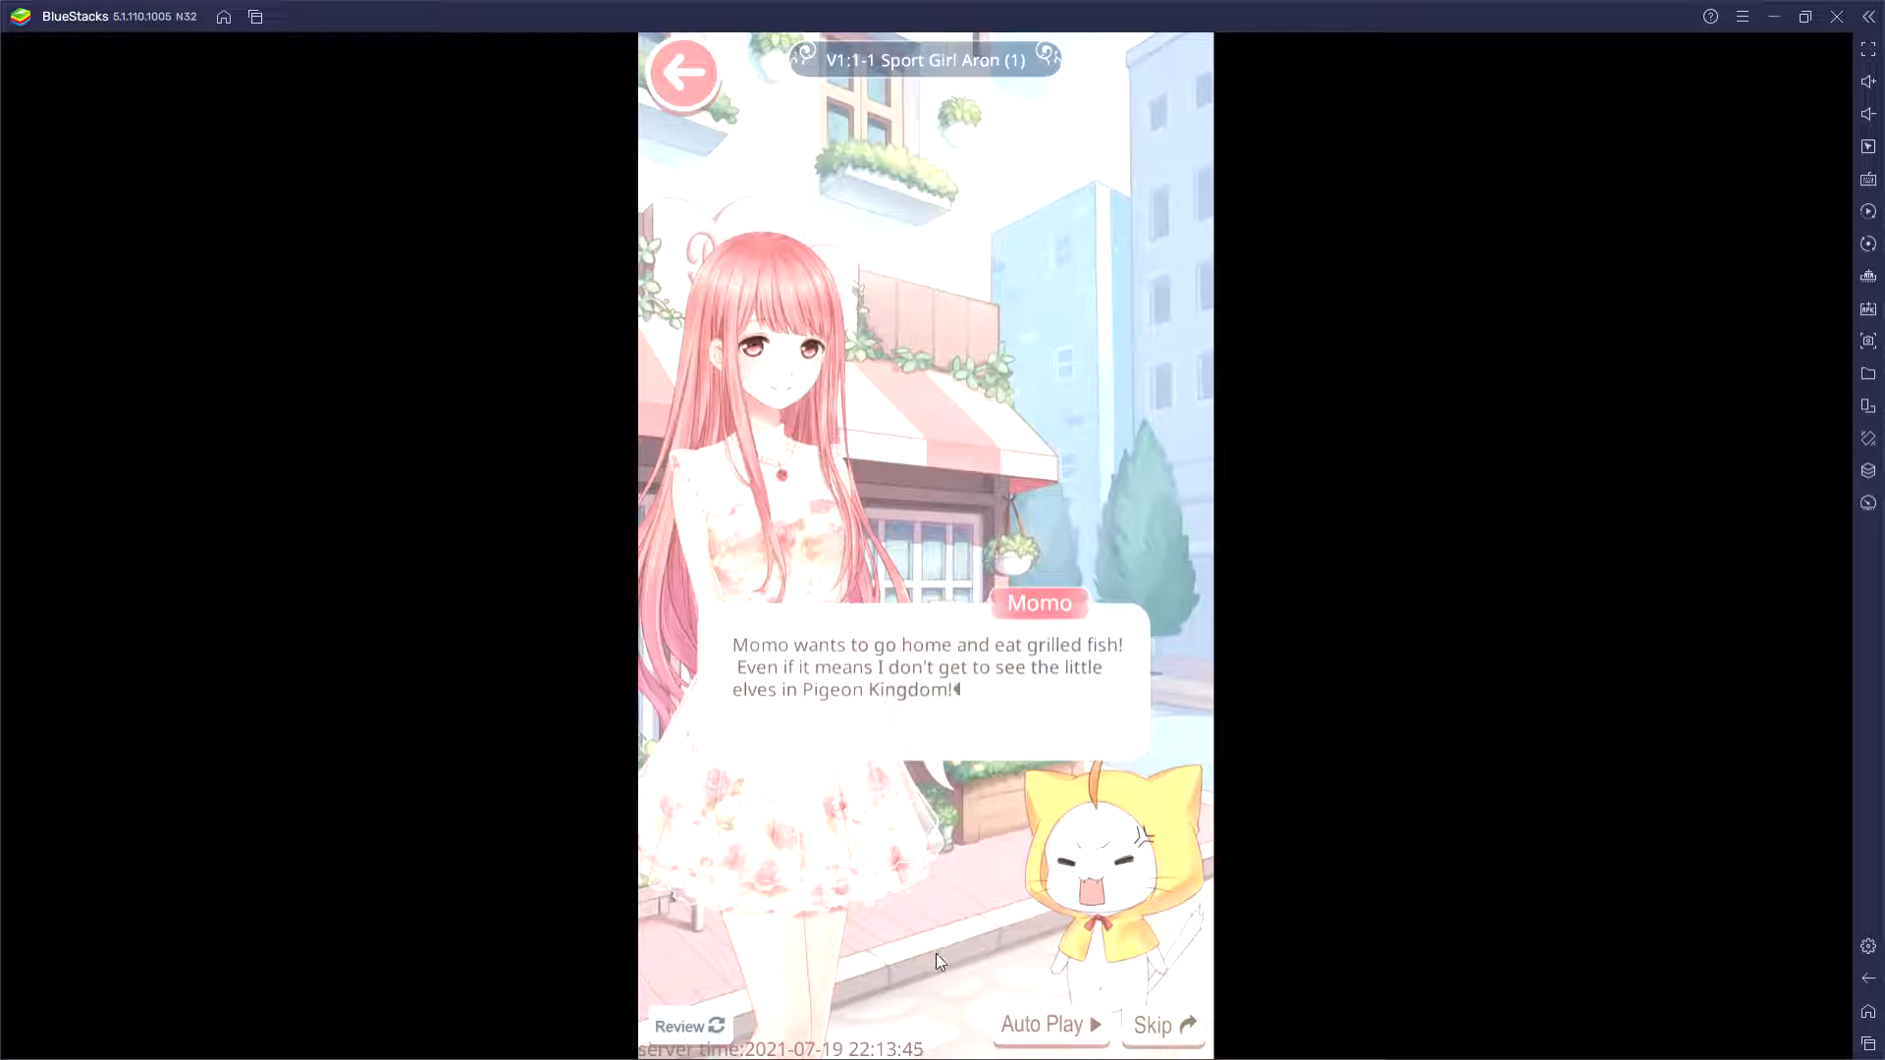
- Advance Momo's dialogue until she says she wants to go home and eat grilled fish
left_click(1048, 1025)
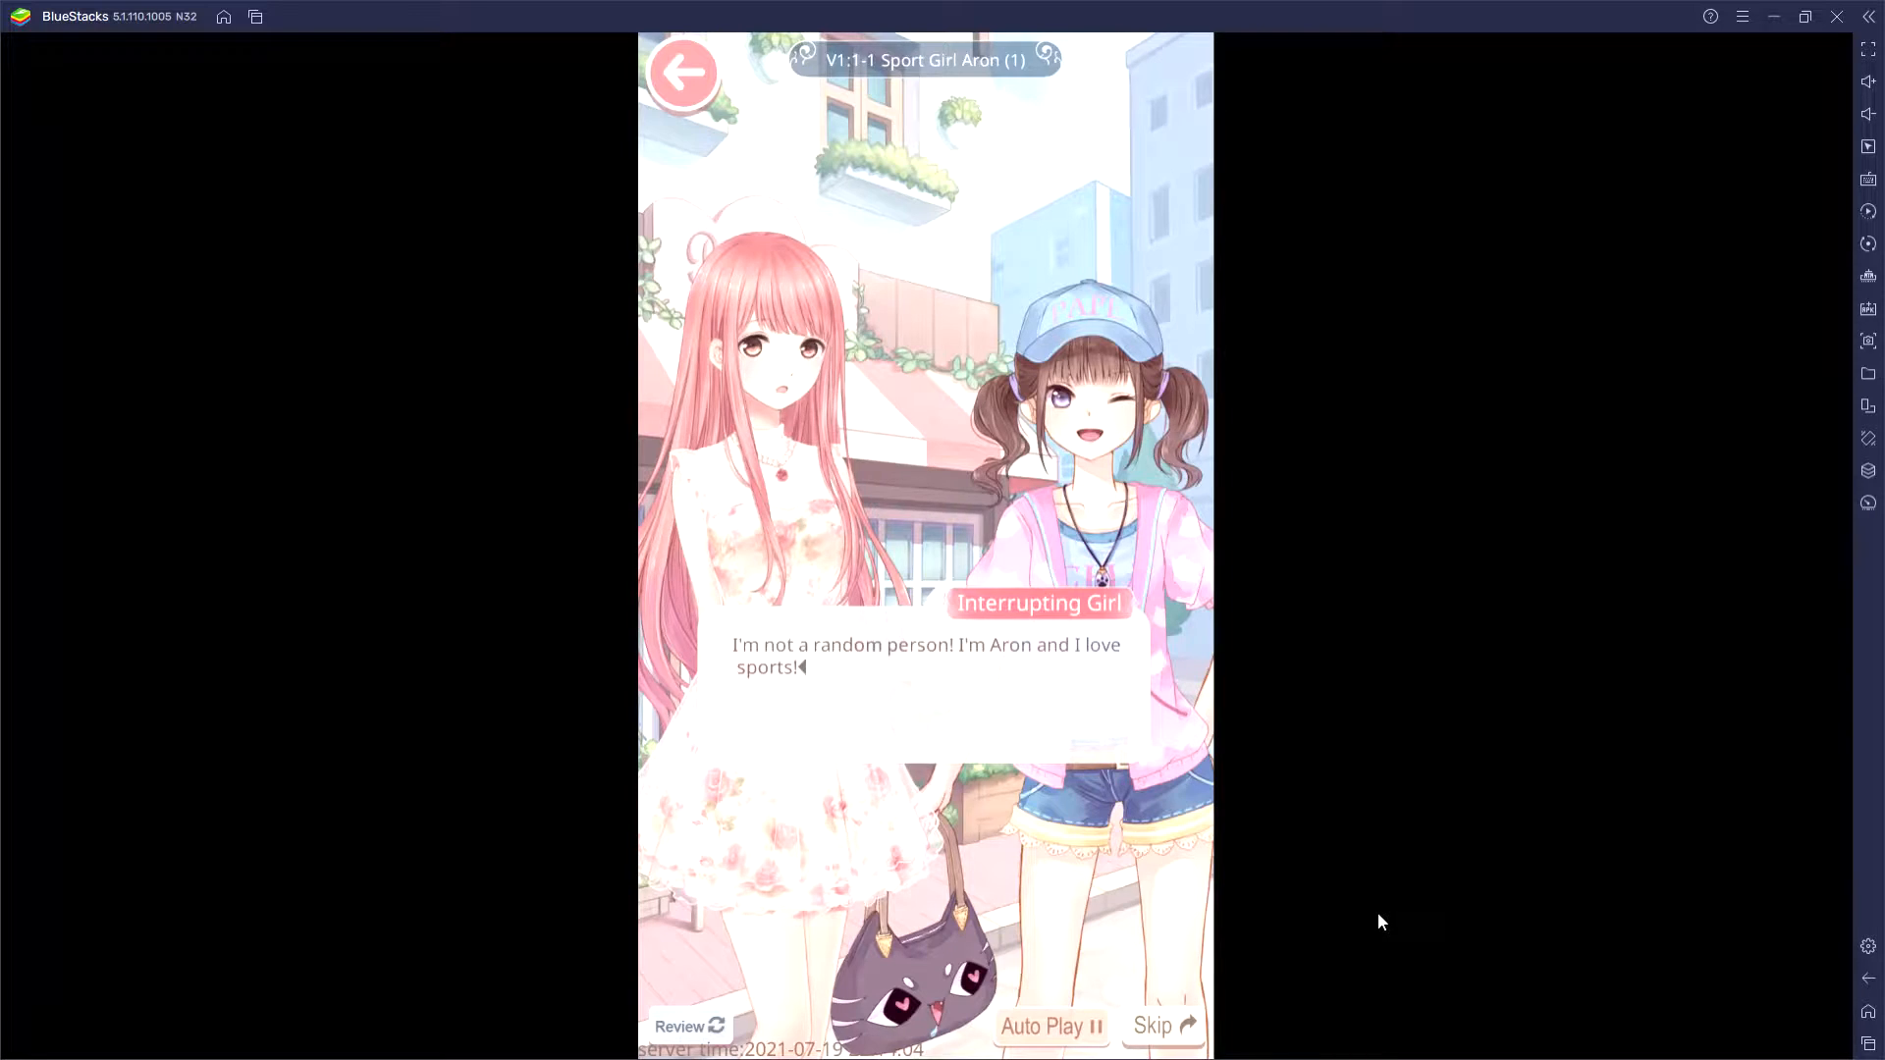
- Turn on Auto Play so Aron's introduction and her challenge to a match run automatically
left_click(925, 674)
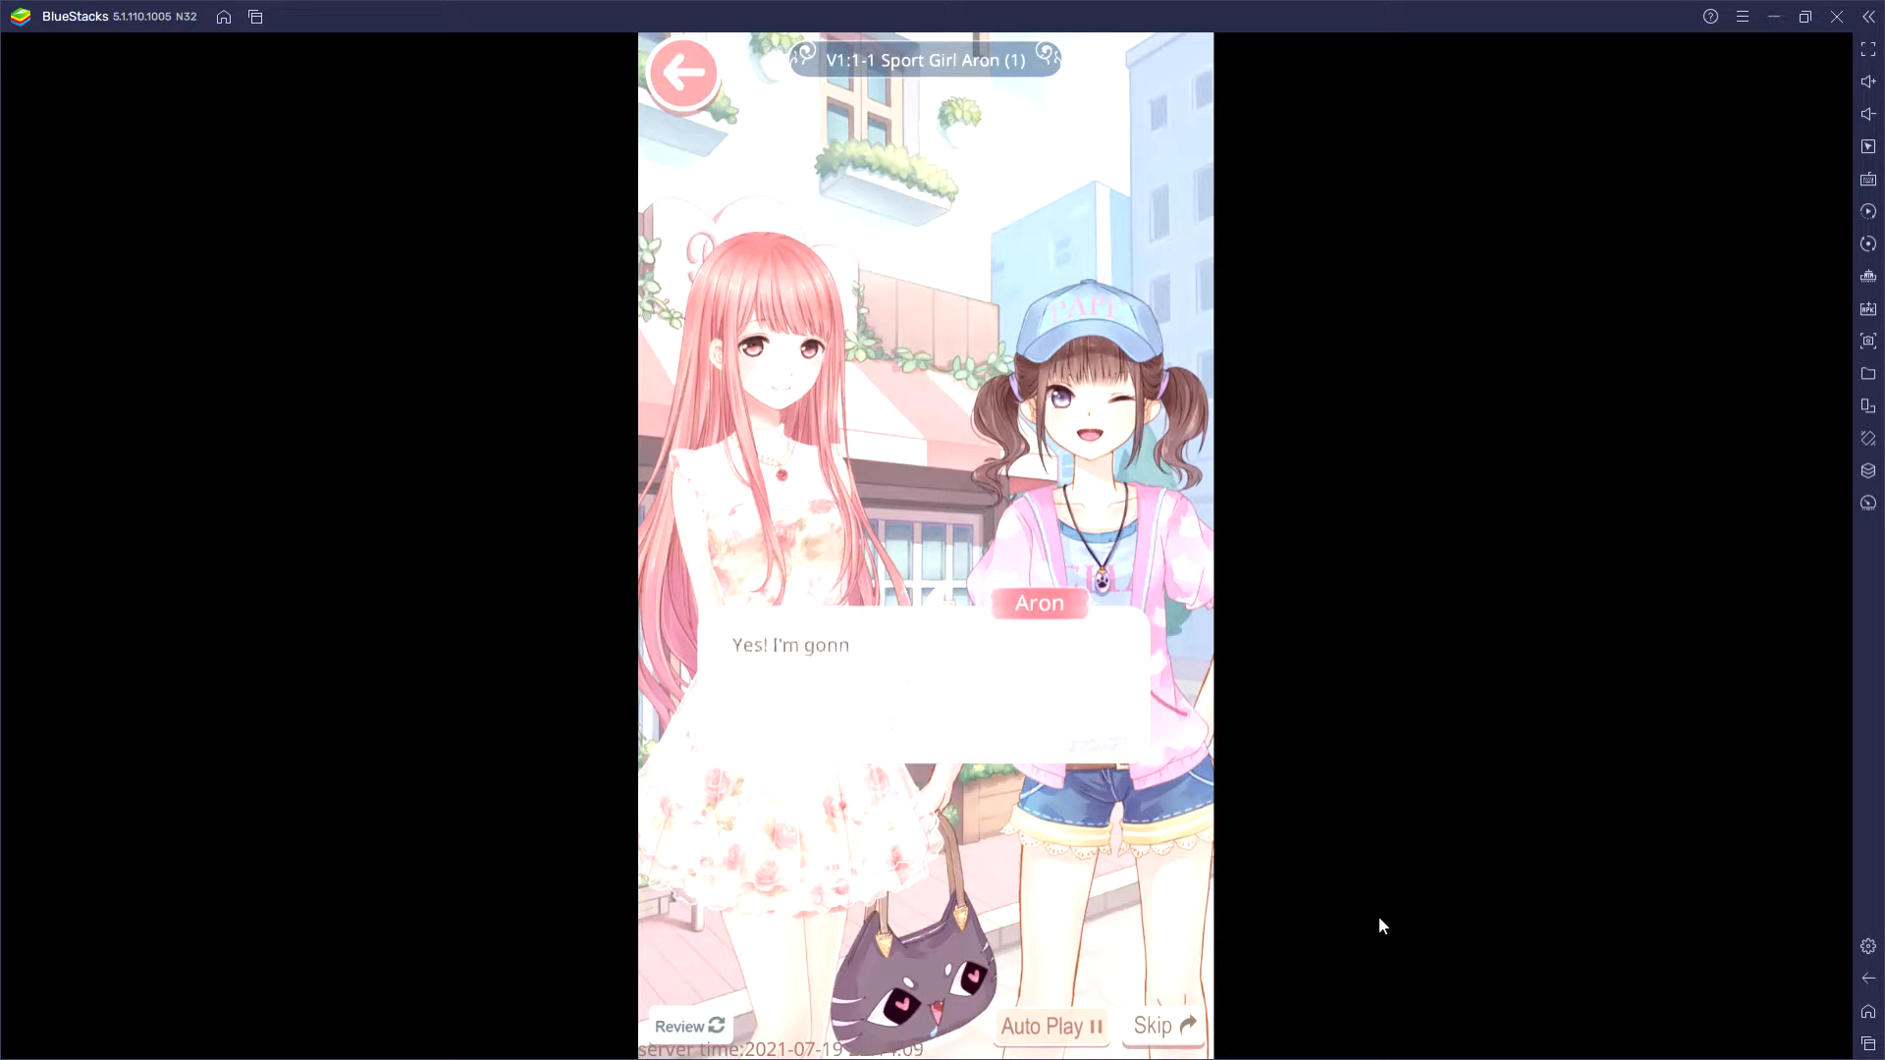
left_click(925, 685)
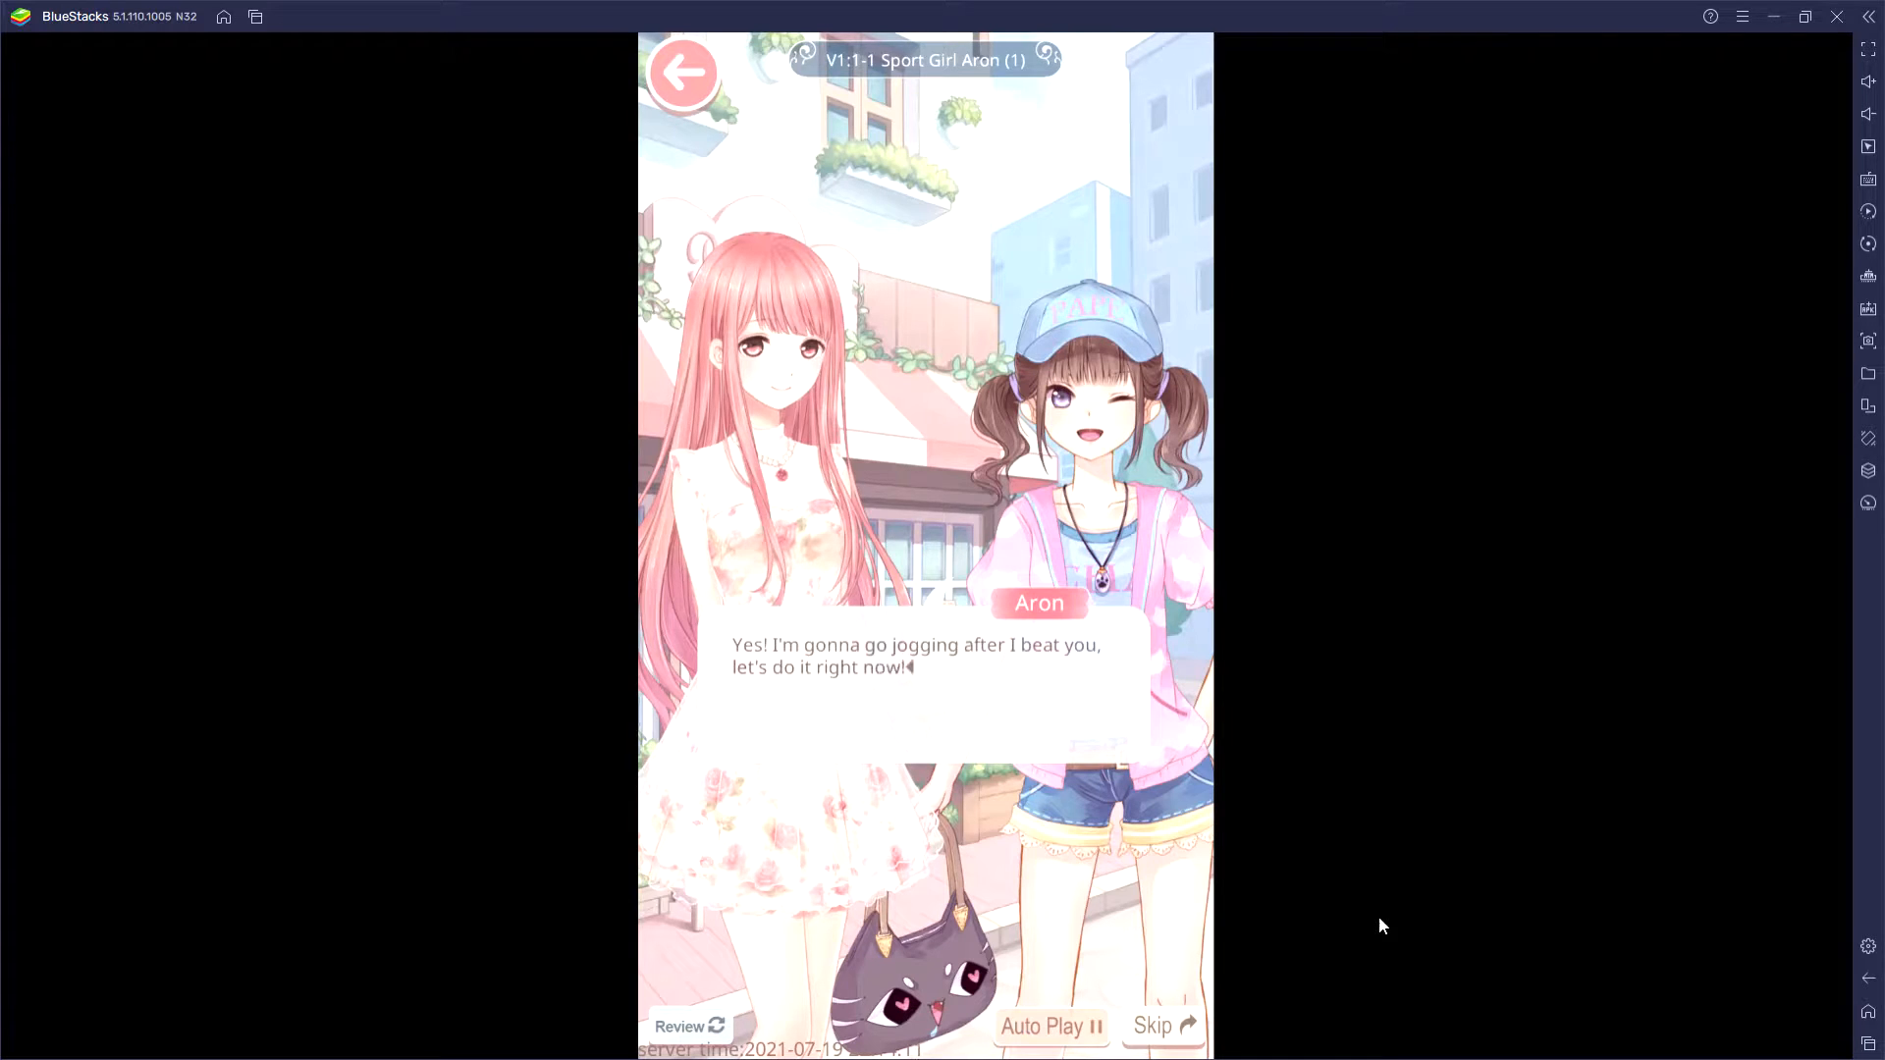